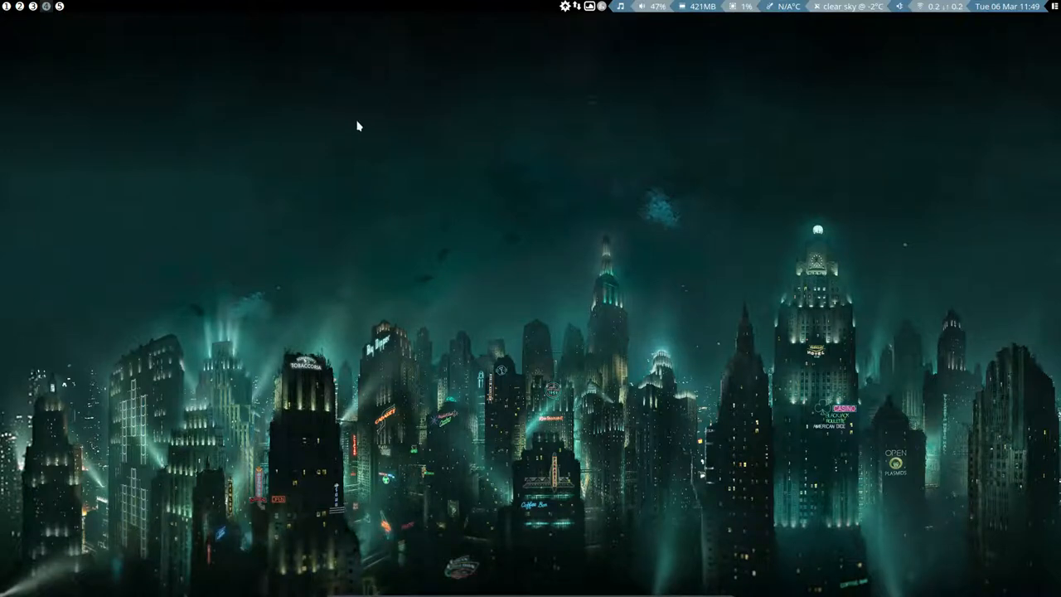
pyautogui.moveTo(813, 86)
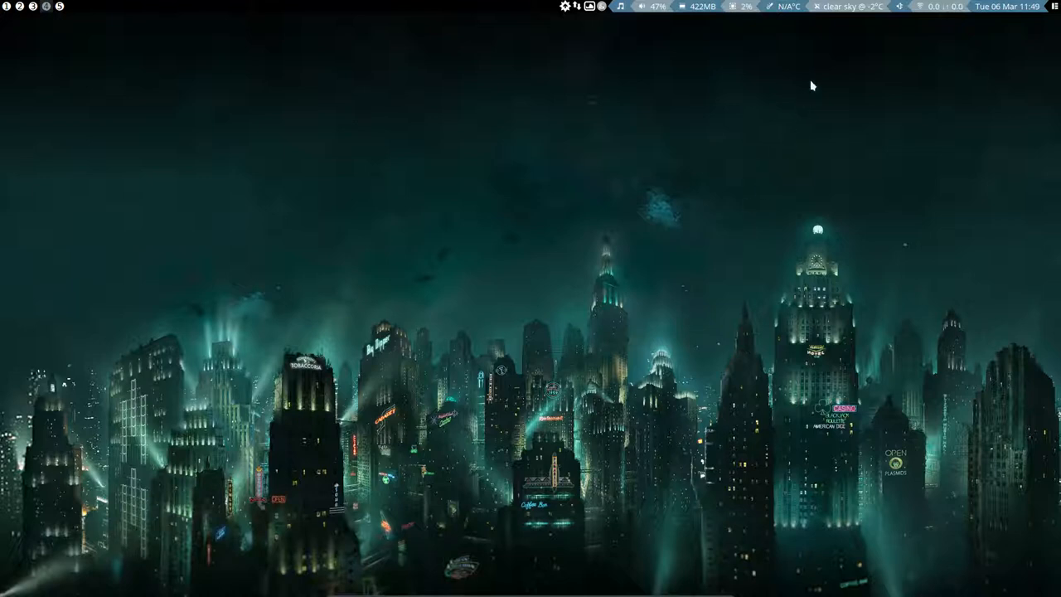
# Step: Launch the file manager and go to the Music folder inside Dropbox
pyautogui.click(850, 7)
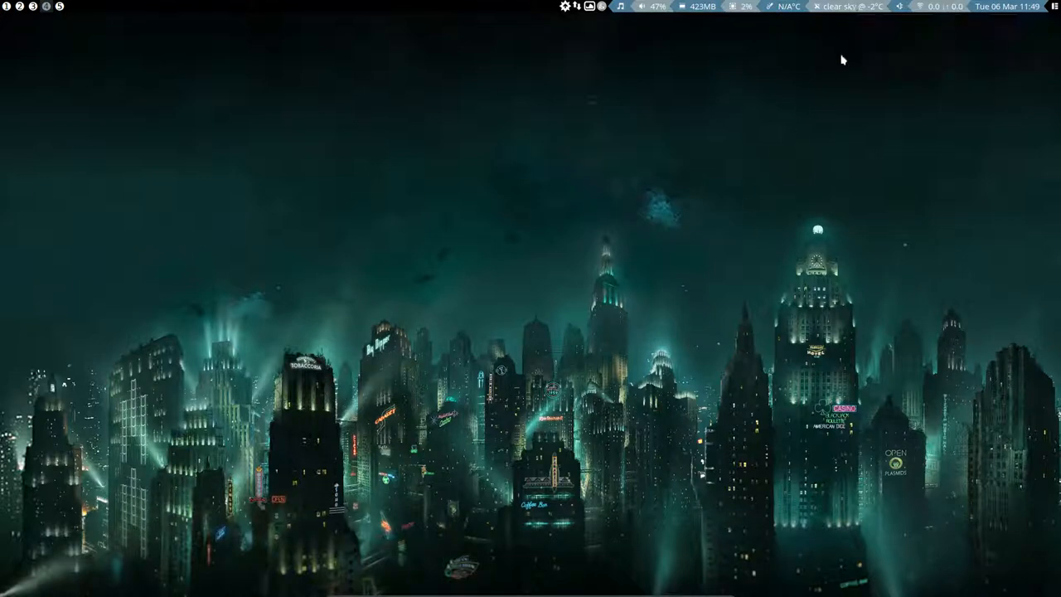
pyautogui.moveTo(826, 105)
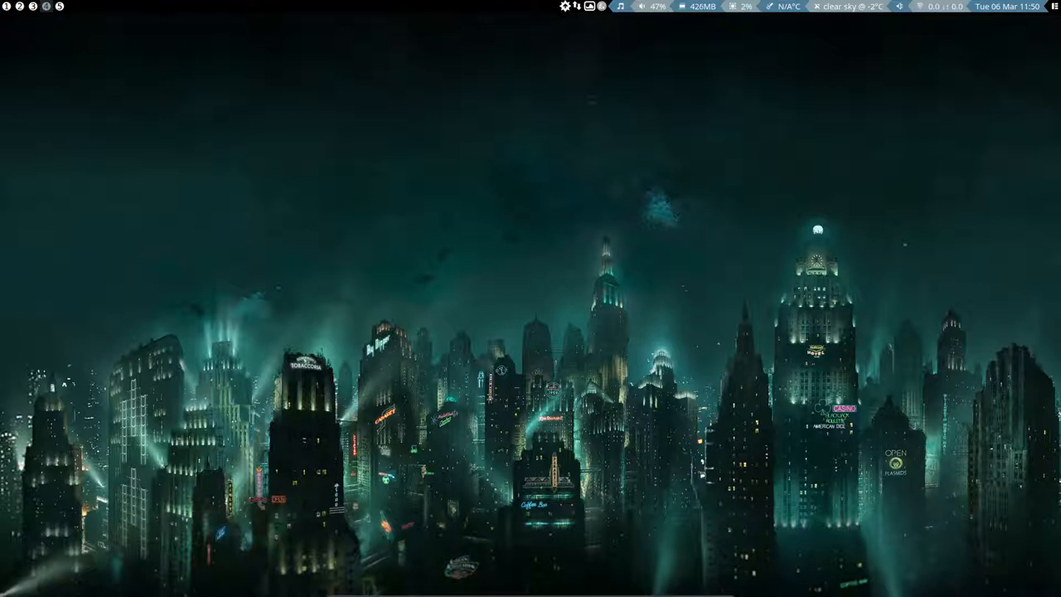
pyautogui.moveTo(222, 15)
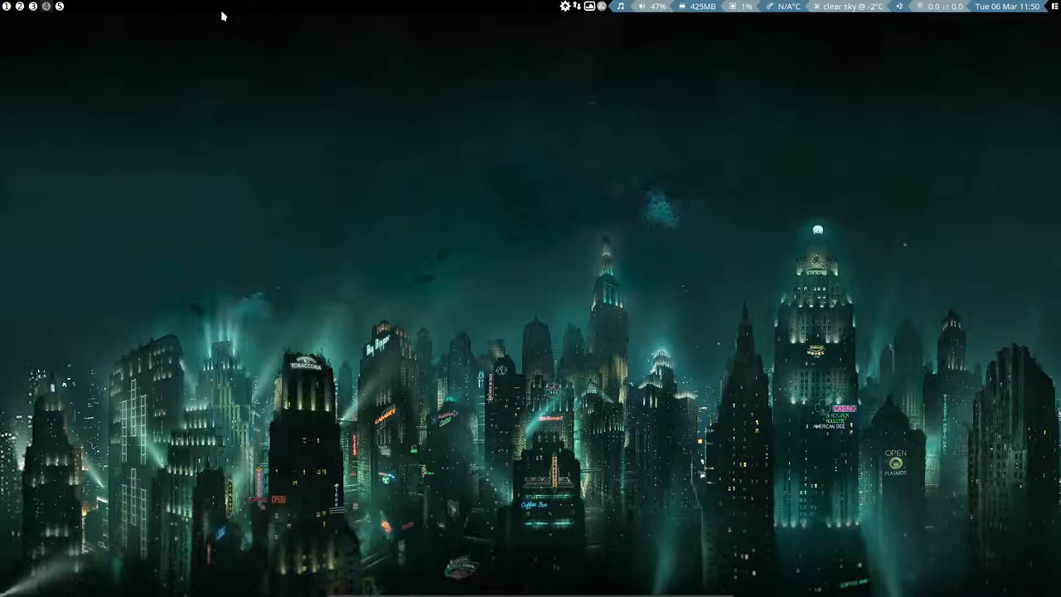
pyautogui.moveTo(76, 72)
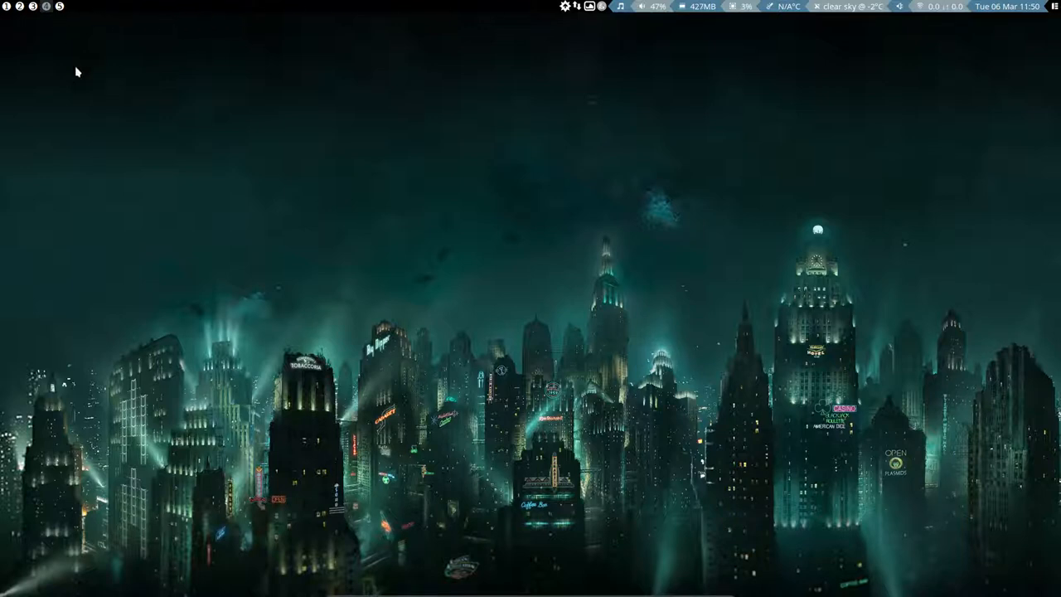
pyautogui.press('Super+Shift+Return')
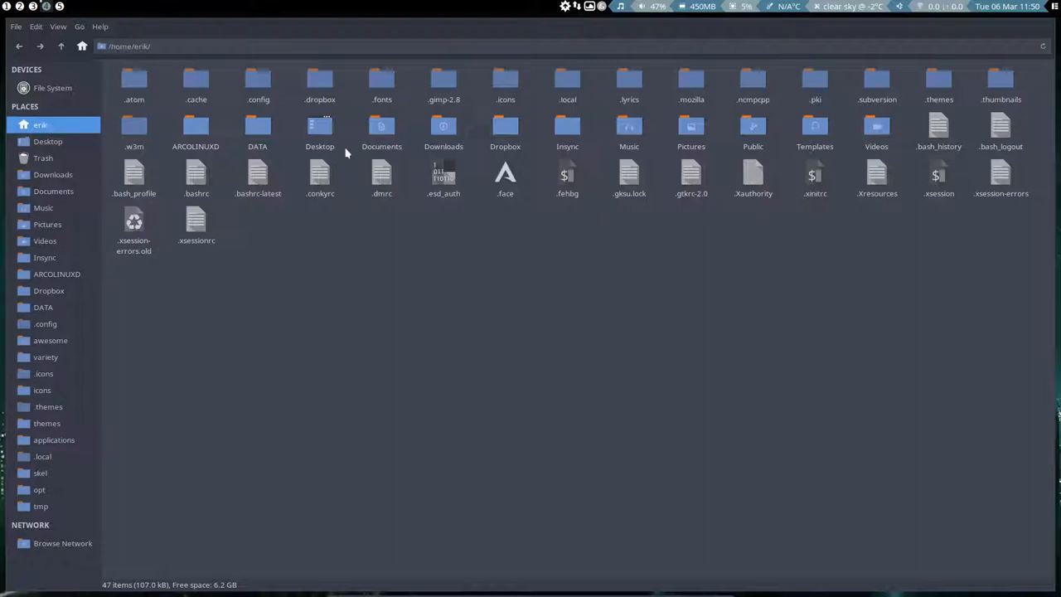
pyautogui.press('ctrl+h')
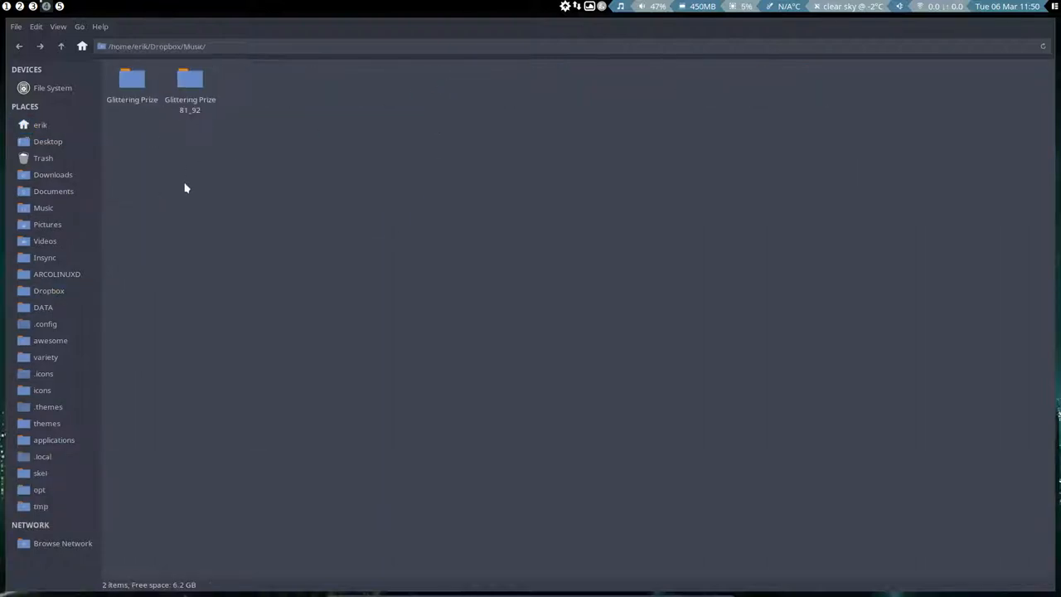
# Step: Select both Glittering Prize folders, then switch to the home Music folder
pyautogui.press('ctrl+a')
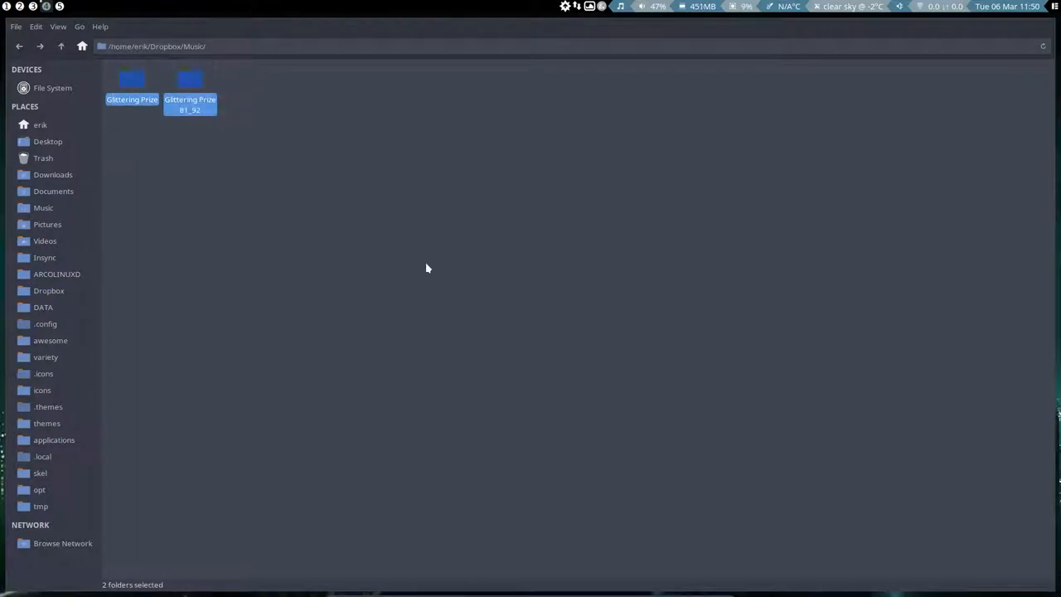
pyautogui.moveTo(186, 242)
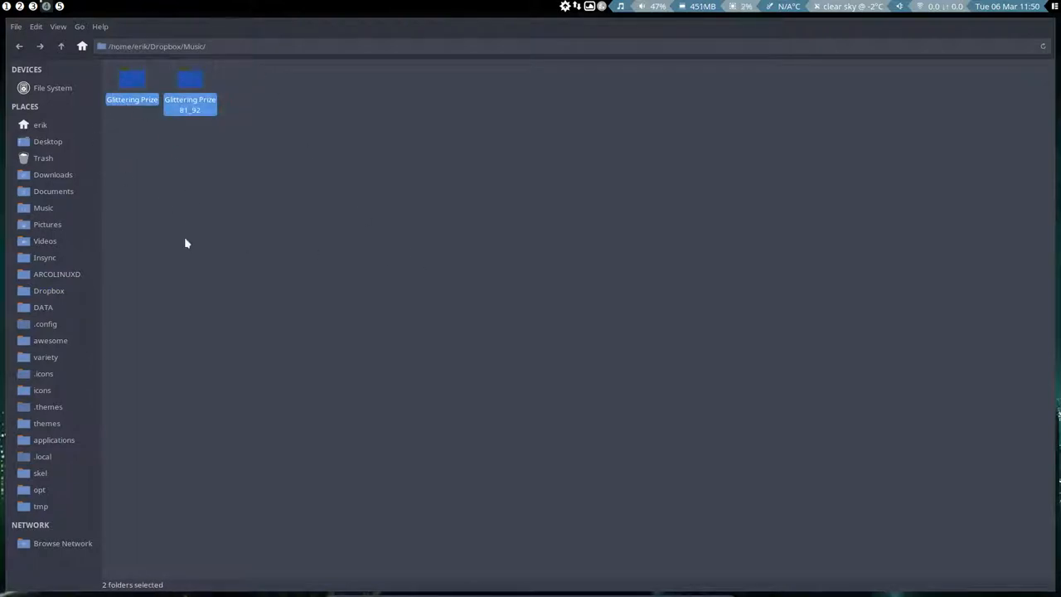
pyautogui.click(43, 207)
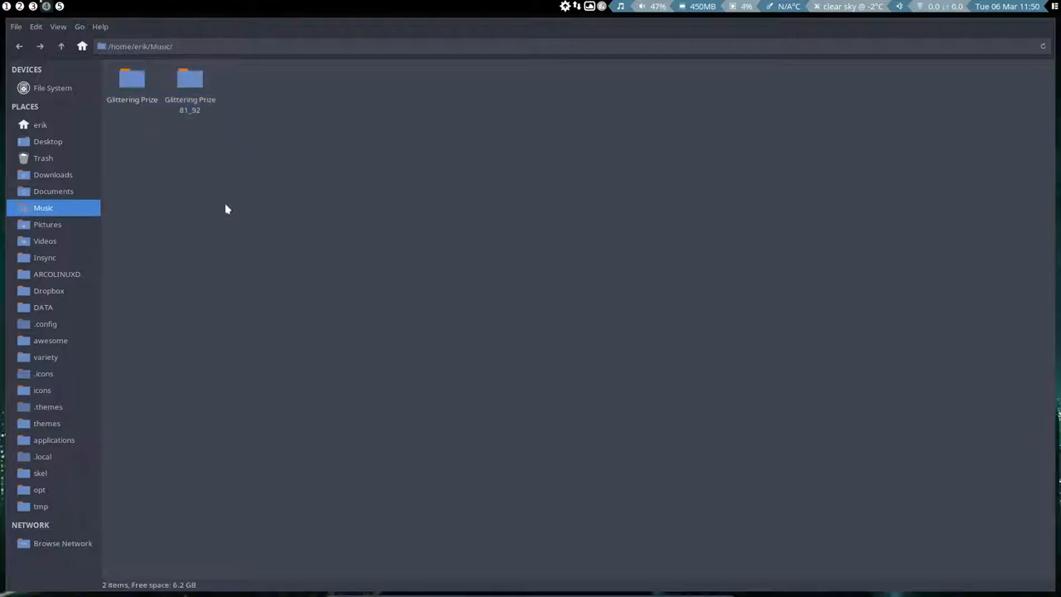
pyautogui.moveTo(137, 142)
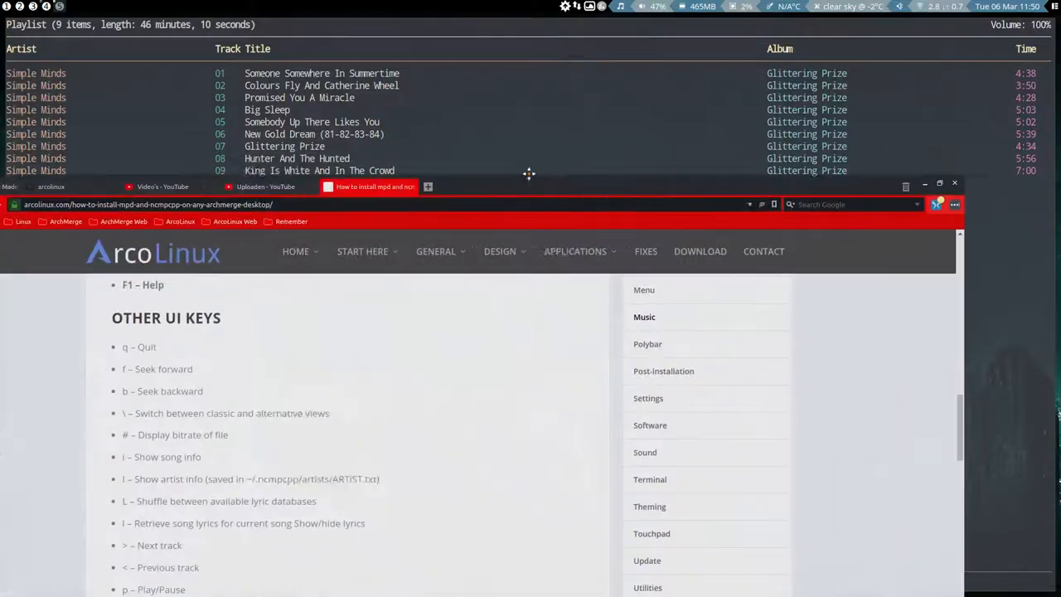
# Step: Bring the Vivaldi ncmpcpp install article up full screen at the top of the page
pyautogui.click(940, 182)
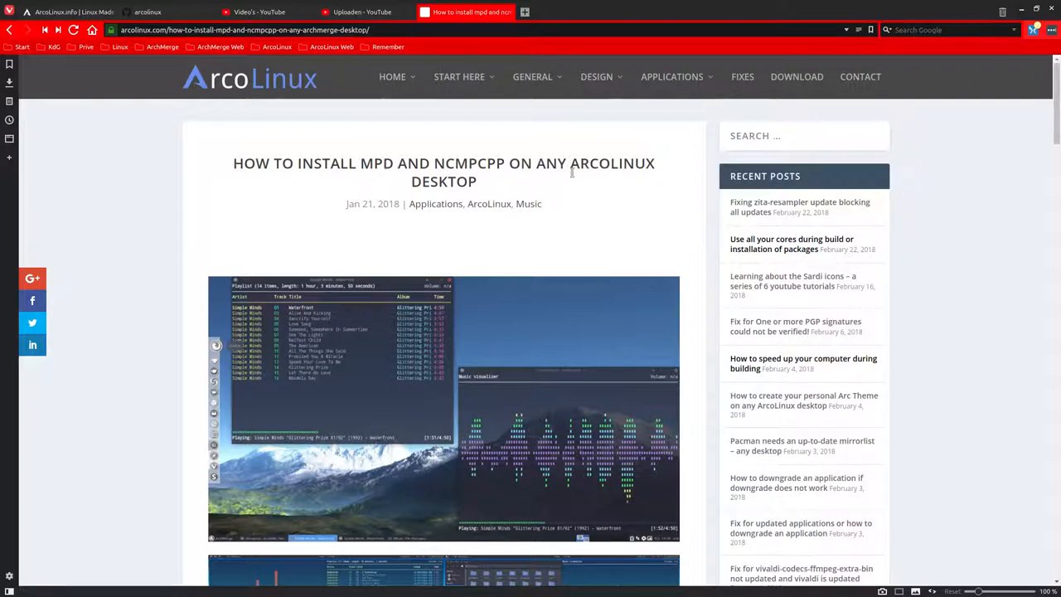
pyautogui.moveTo(477, 182)
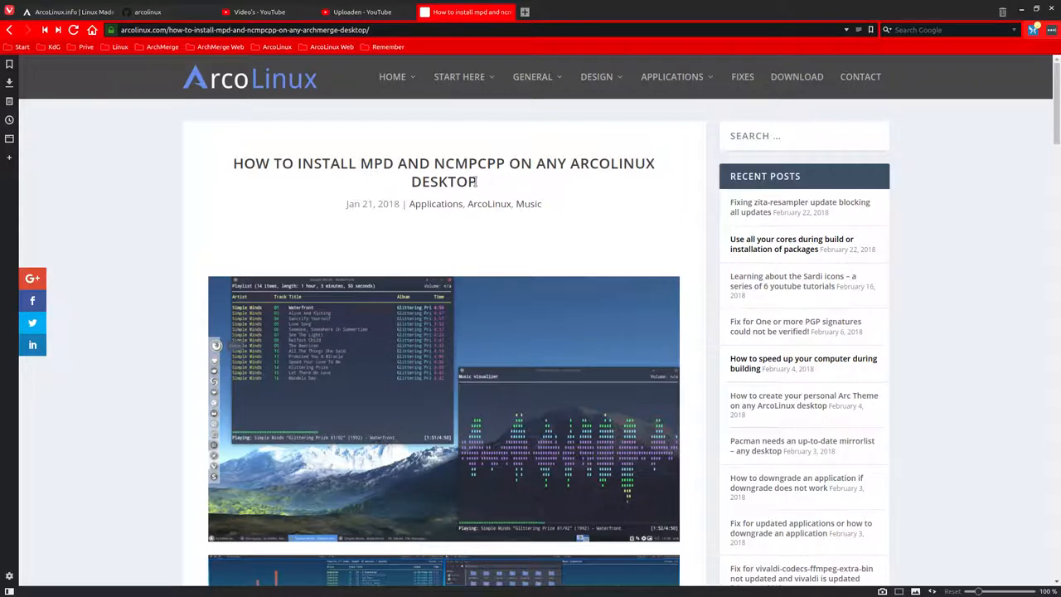
pyautogui.moveTo(673, 169)
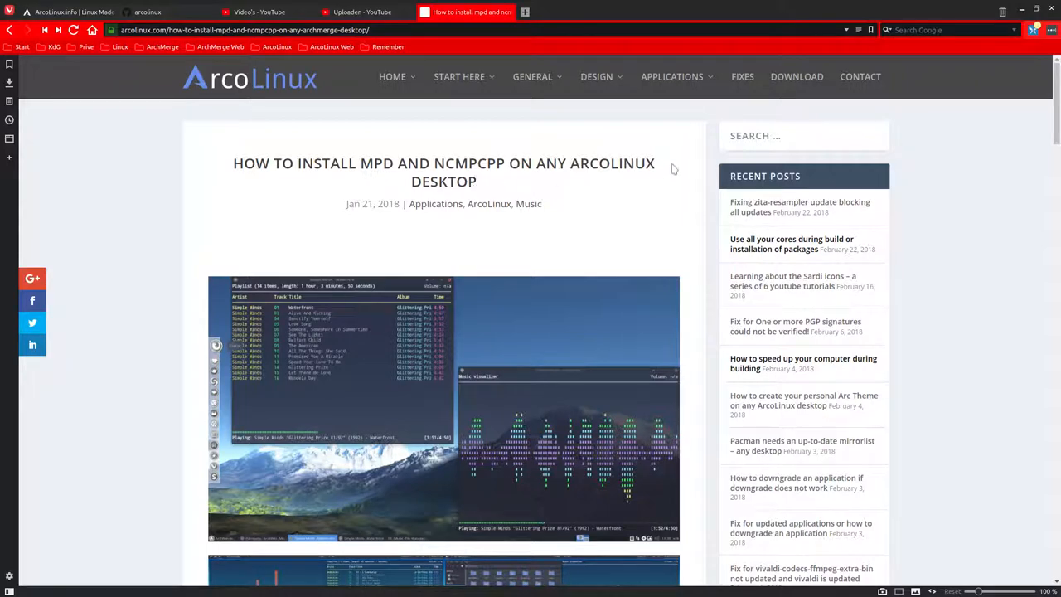
# Step: Open the Music category of posts from the site's Applications menu
pyautogui.click(672, 76)
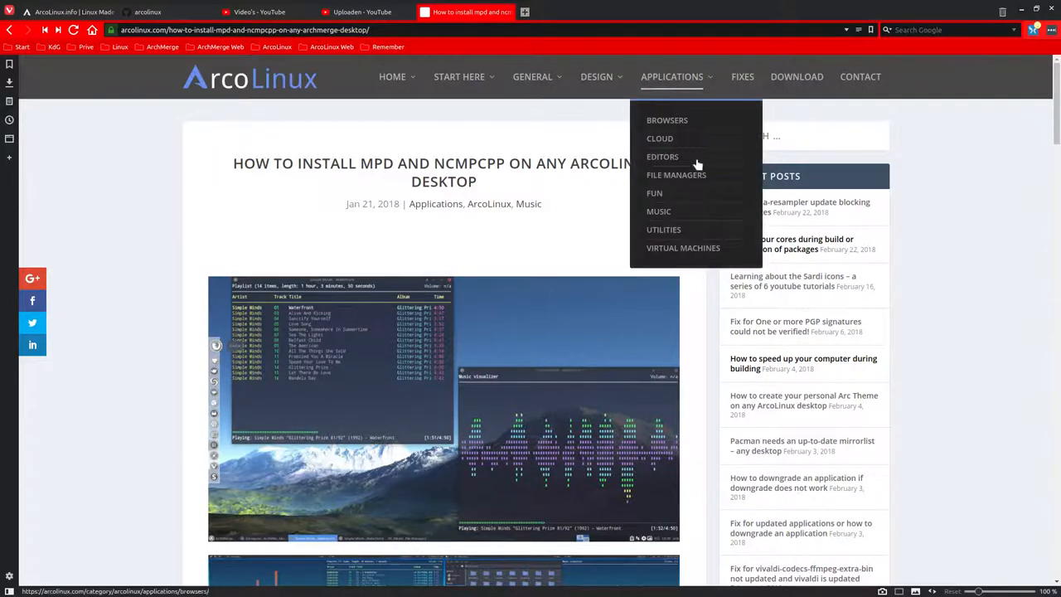
pyautogui.click(658, 211)
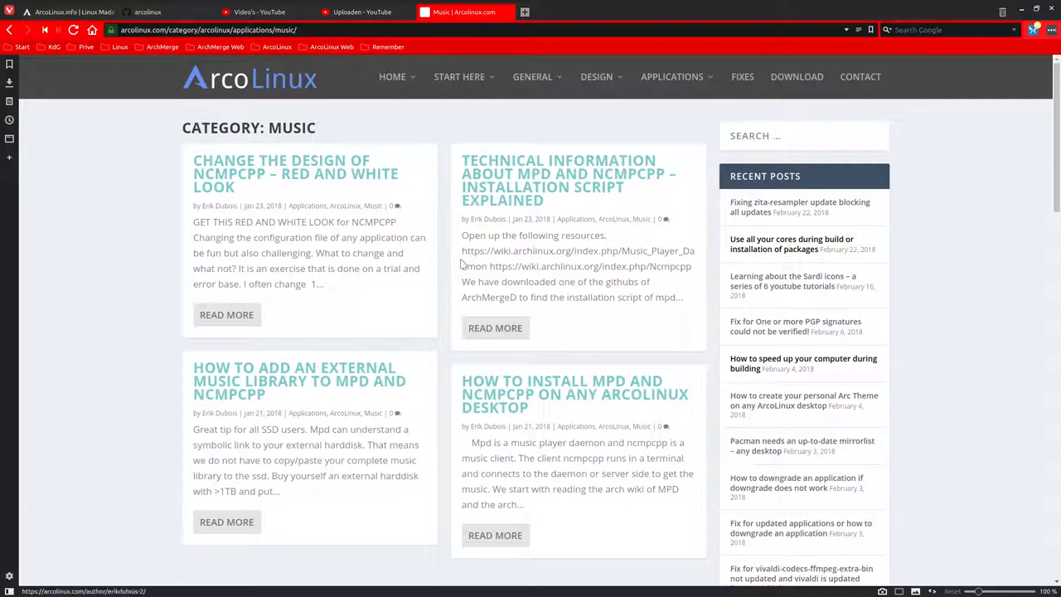
pyautogui.moveTo(317, 382)
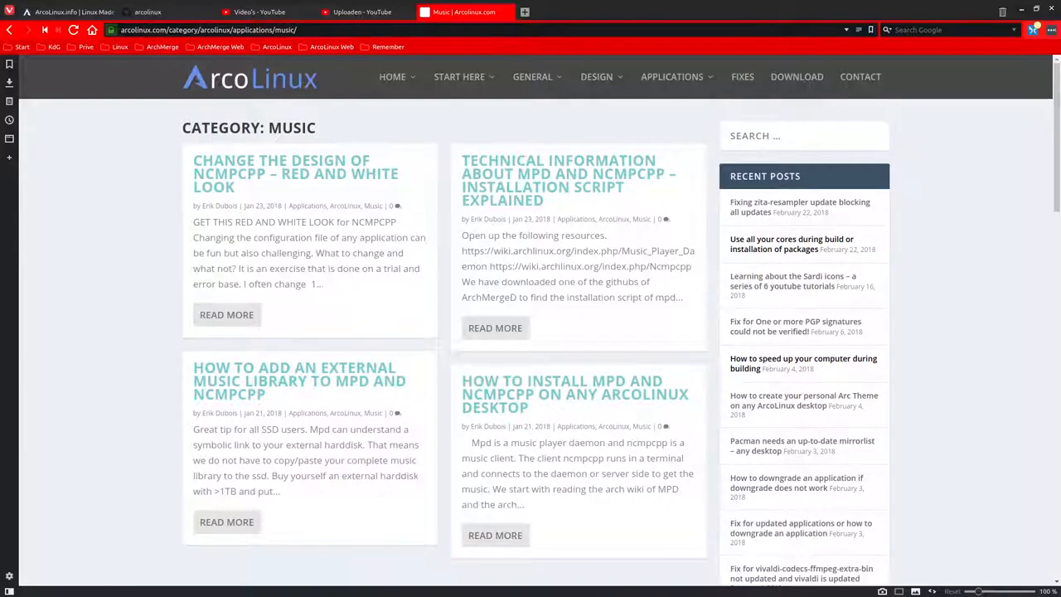
pyautogui.moveTo(528, 387)
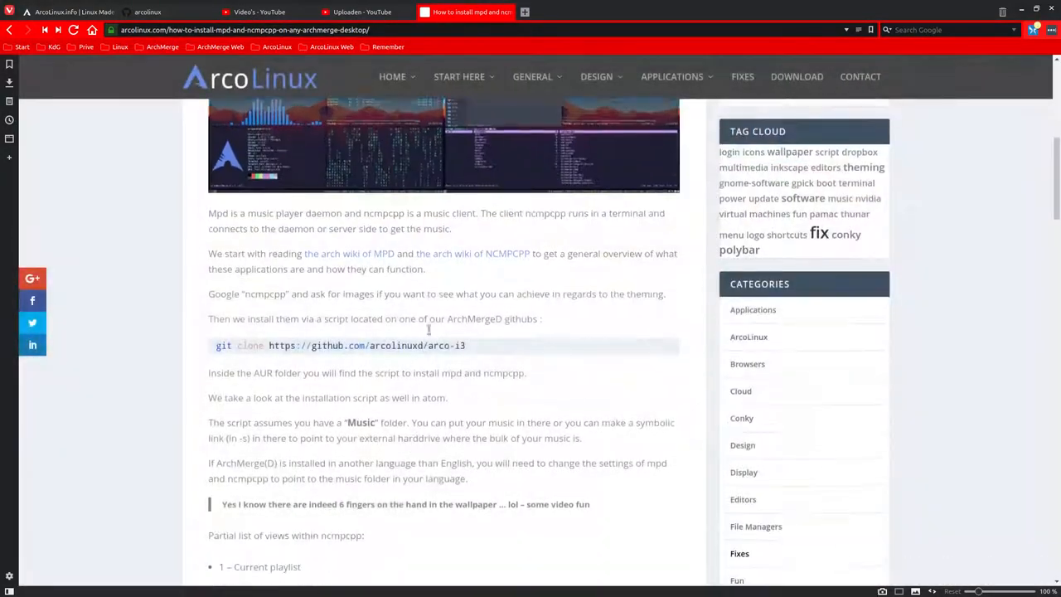
# Step: Scroll to the 'Partial list of views' section and pick out the F1 – Help line
pyautogui.scroll(-3)
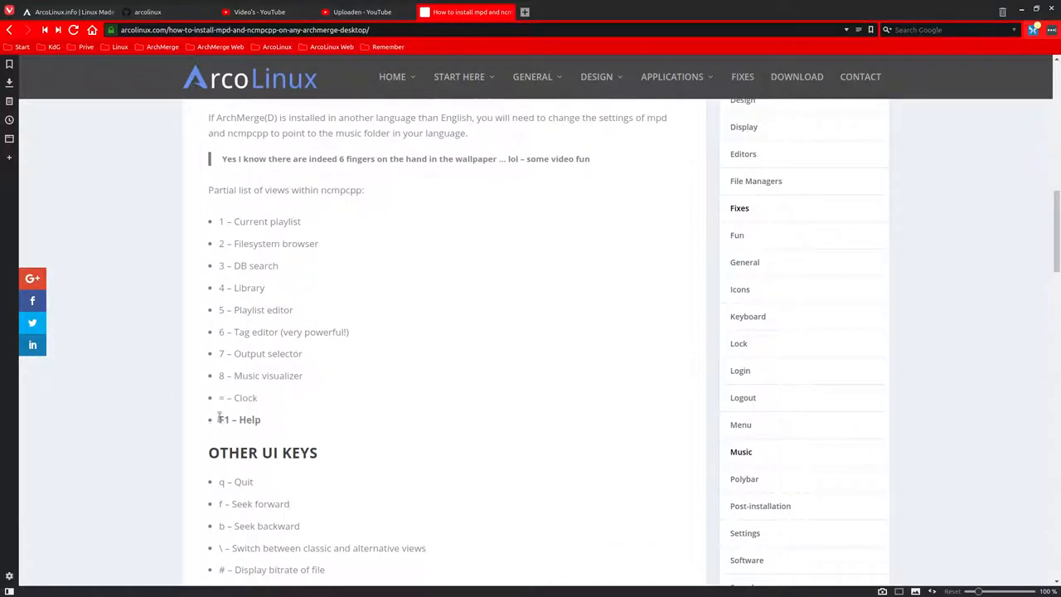
pyautogui.doubleClick(239, 419)
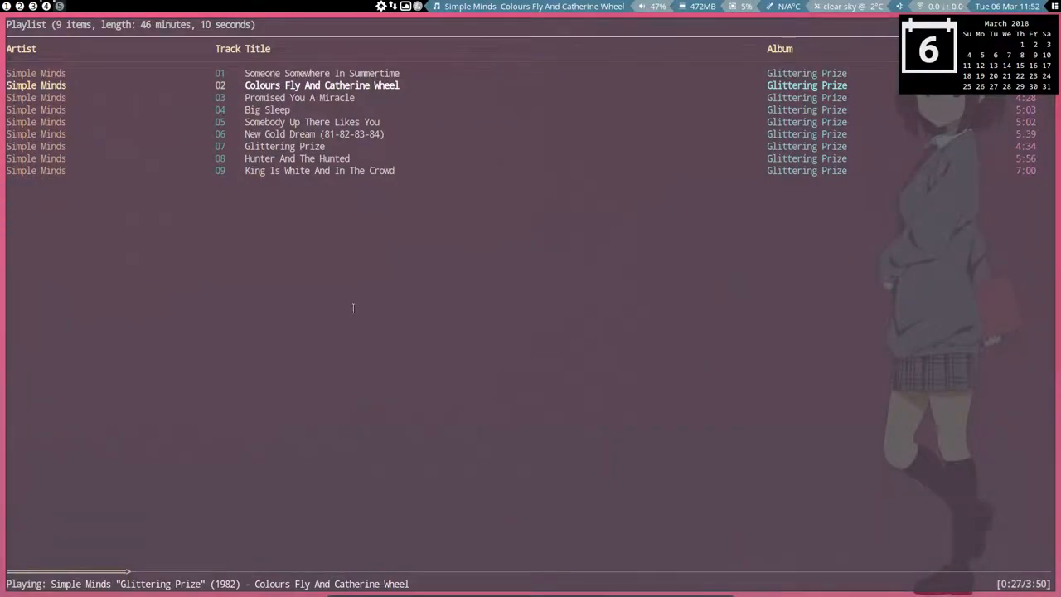
# Step: Swap in a new canyon wallpaper, then show the help screen of key bindings
pyautogui.press('Alt+t')
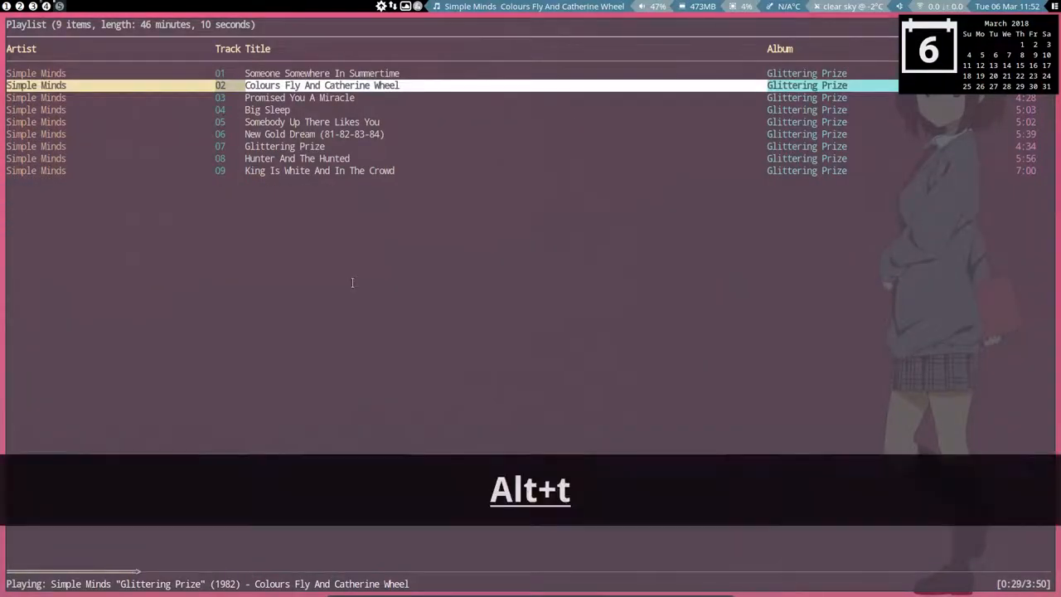
pyautogui.press('alt+t')
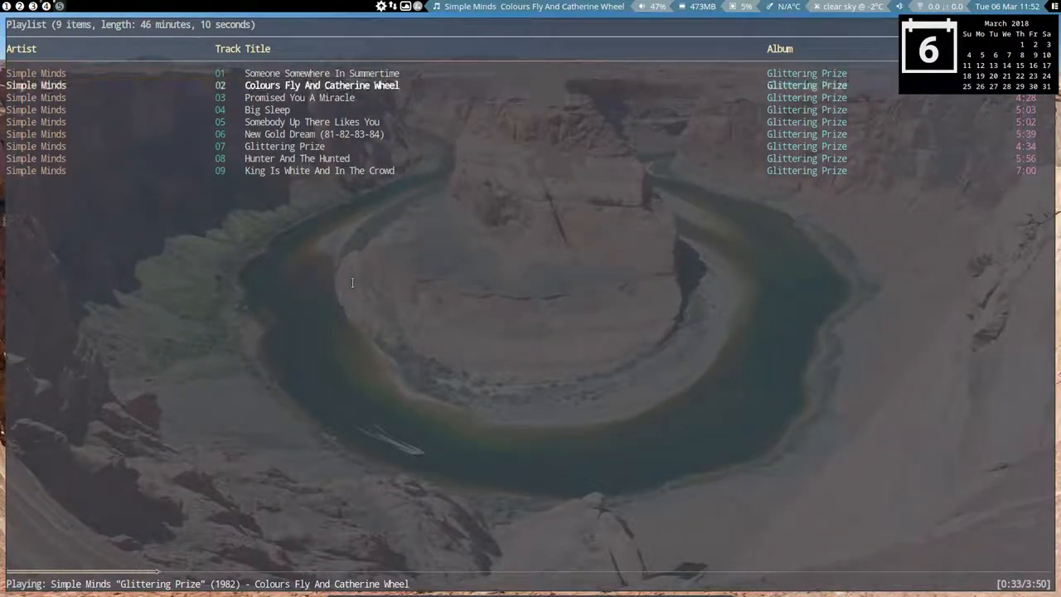
pyautogui.press('F1')
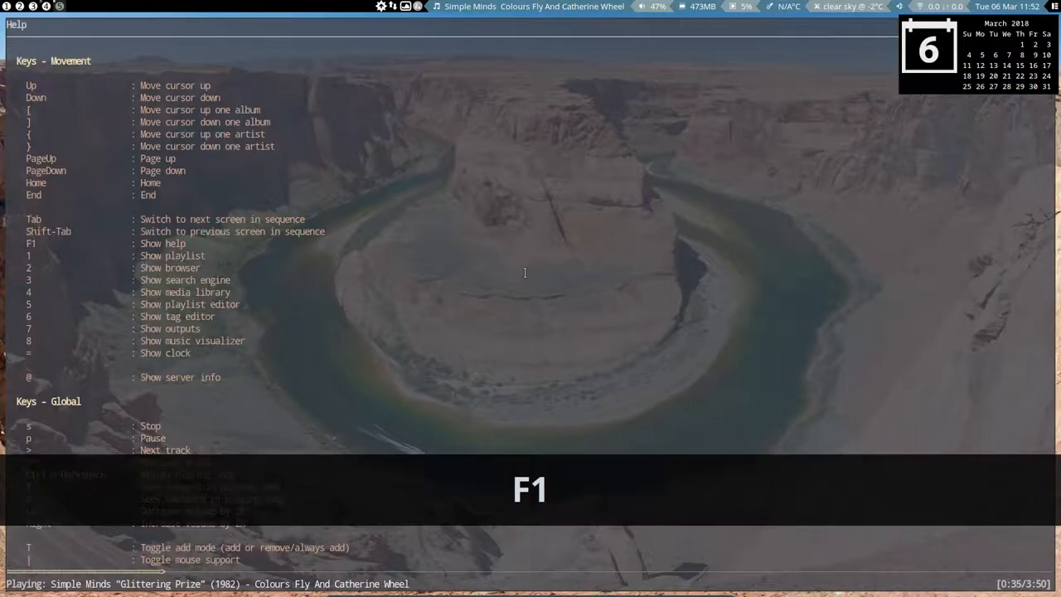
pyautogui.press('F1')
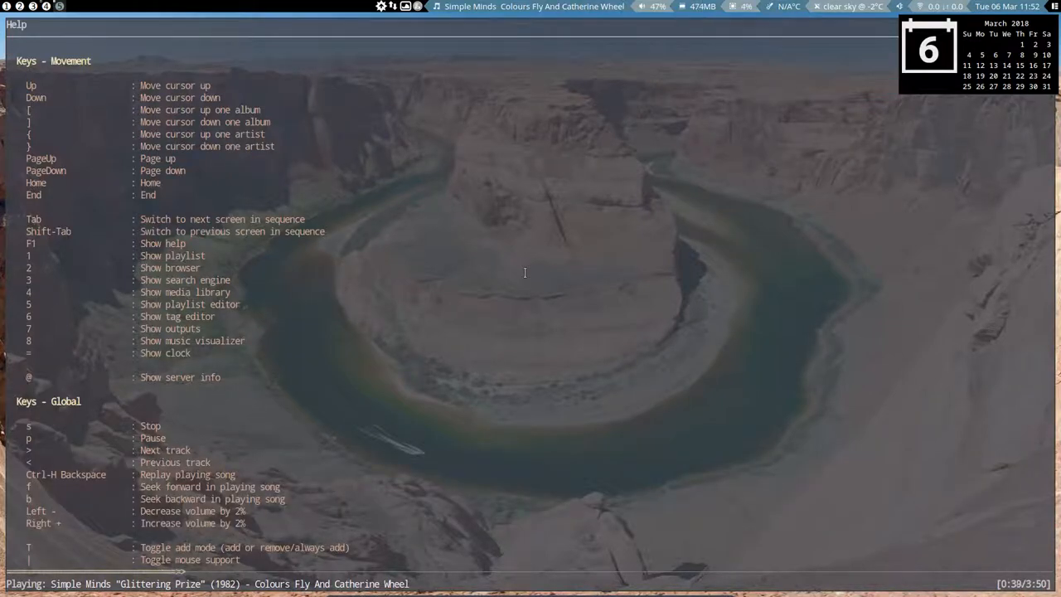
# Step: Return to the Glittering Prize playlist, then switch to the media library view
pyautogui.press('1')
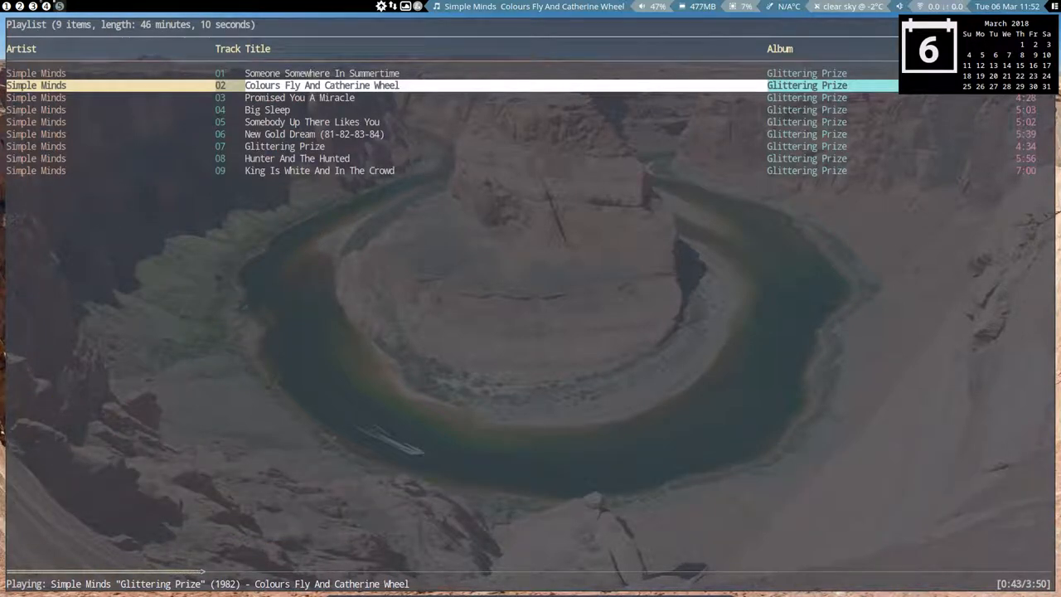
pyautogui.press('2')
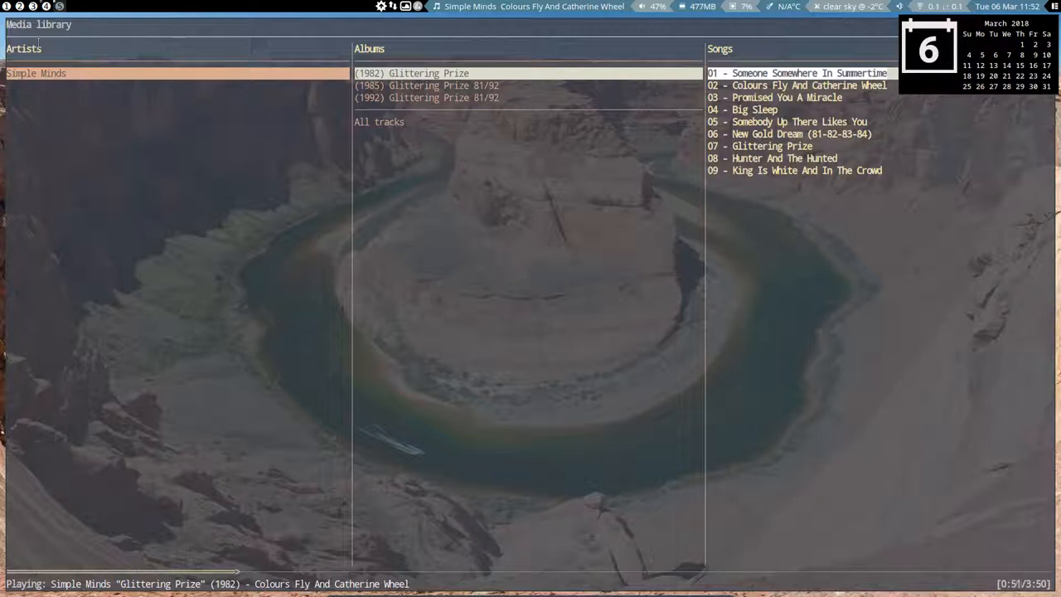
# Step: Cycle from the media library through to the audio outputs list
pyautogui.press('5')
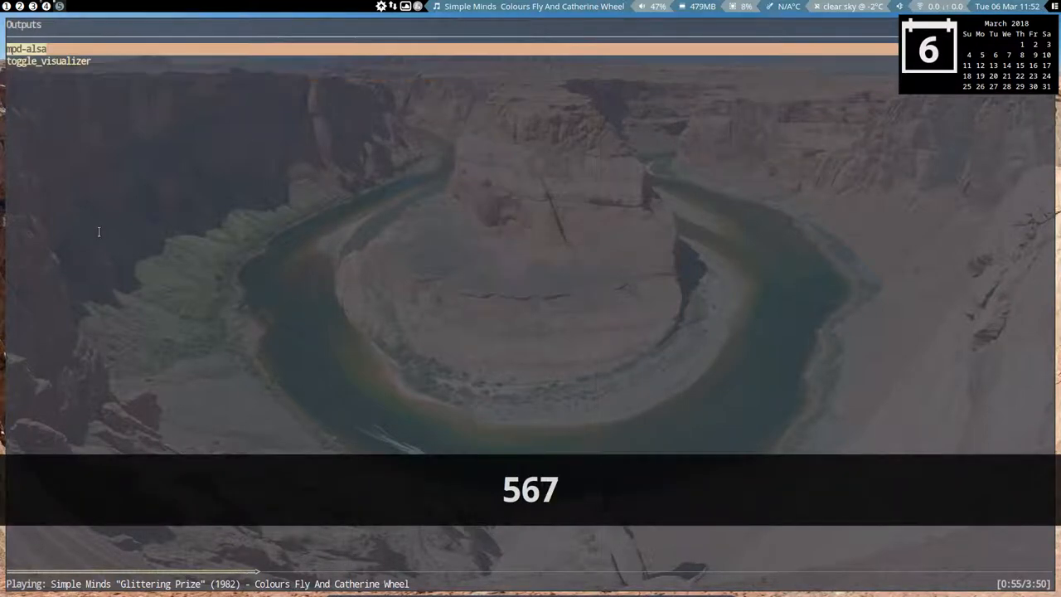
pyautogui.click(48, 60)
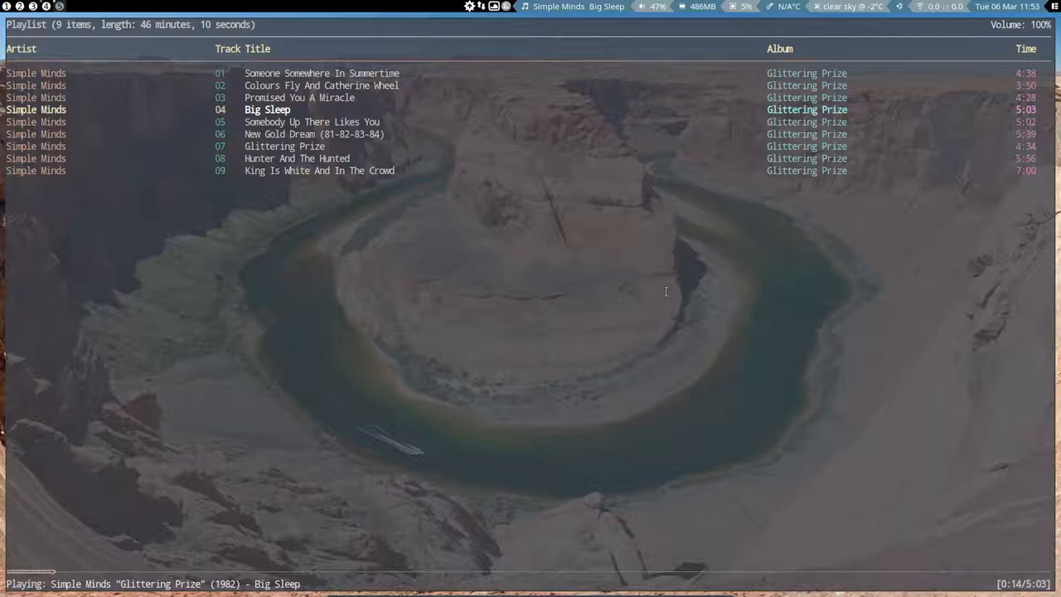
pyautogui.moveTo(338, 291)
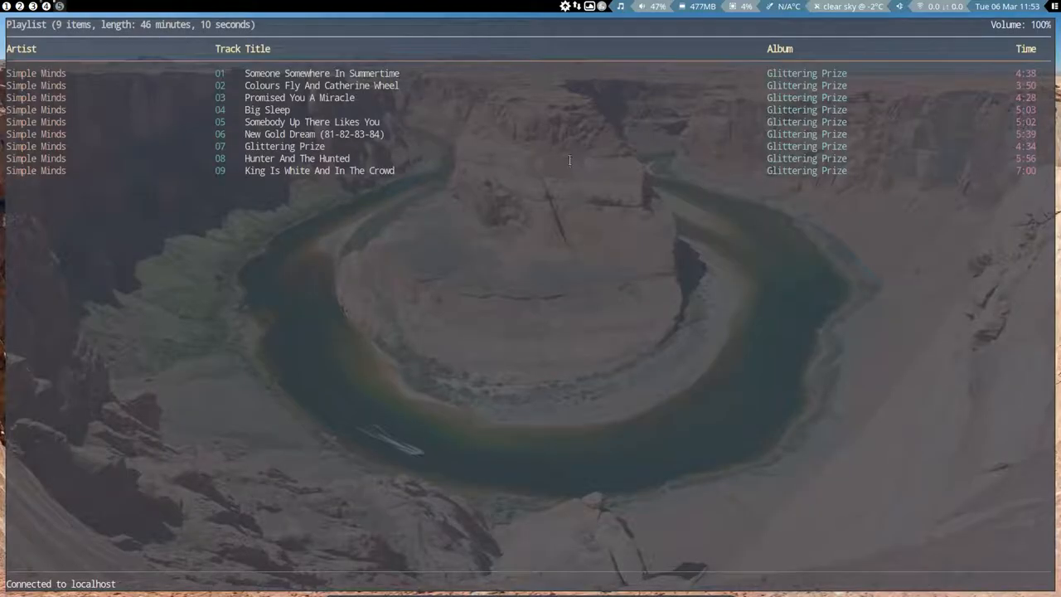
# Step: Switch to the media library listing the three Simple Minds Glittering Prize albums
pyautogui.press('4')
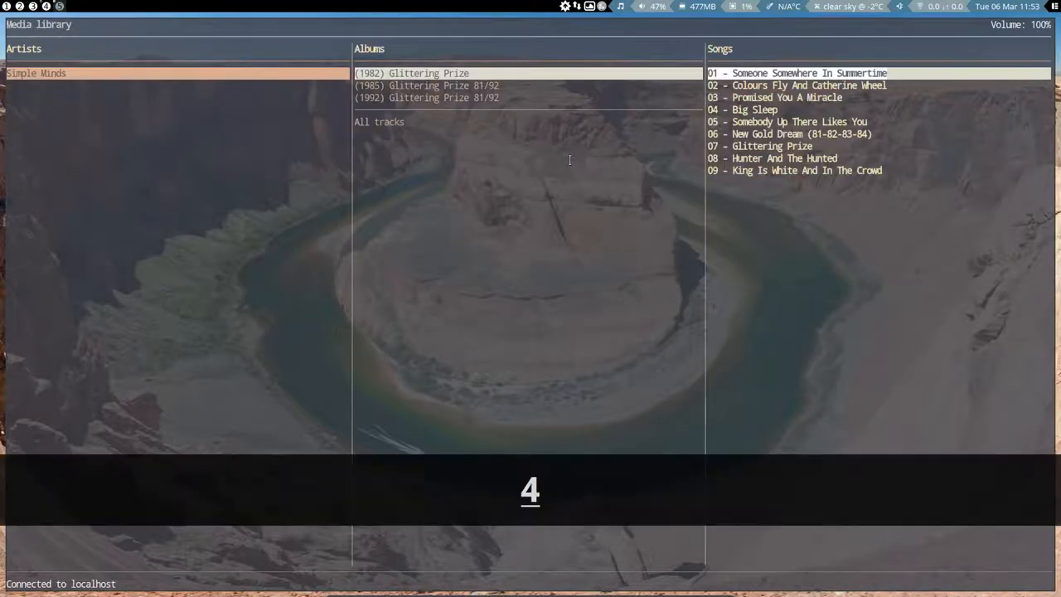